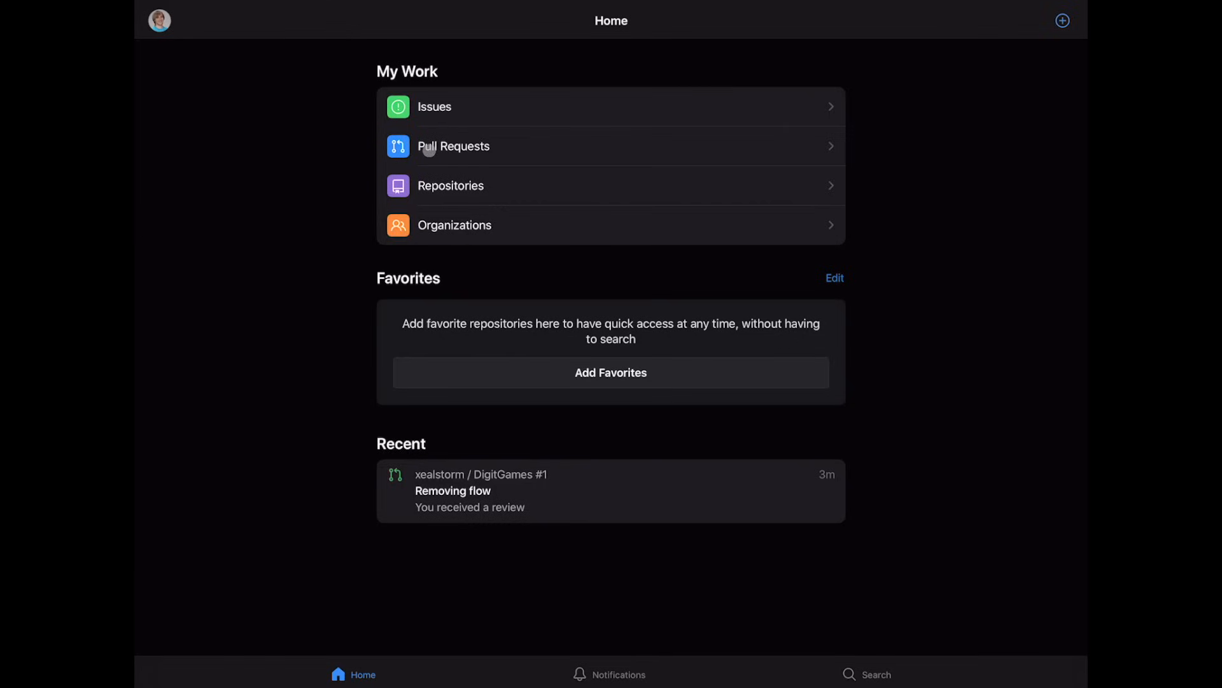
# Send the reply 'Ok...' to the 'Please revert this' comment on the Removing flow pull request.
pyautogui.click(453, 147)
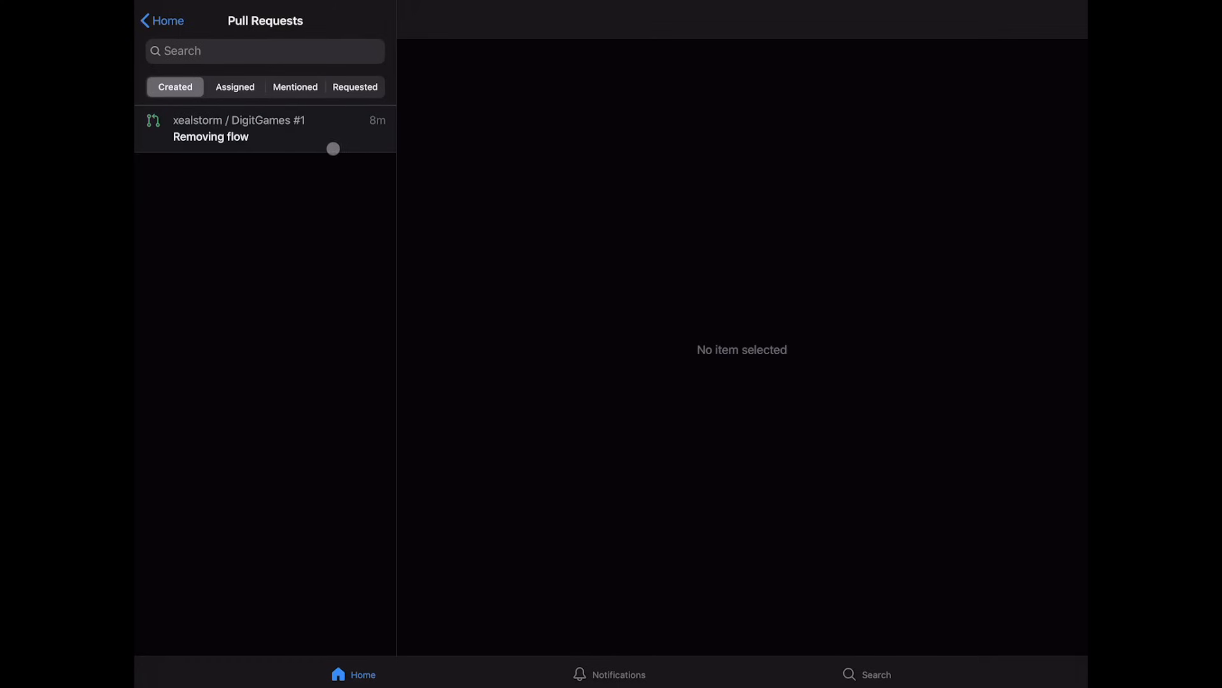
pyautogui.click(210, 129)
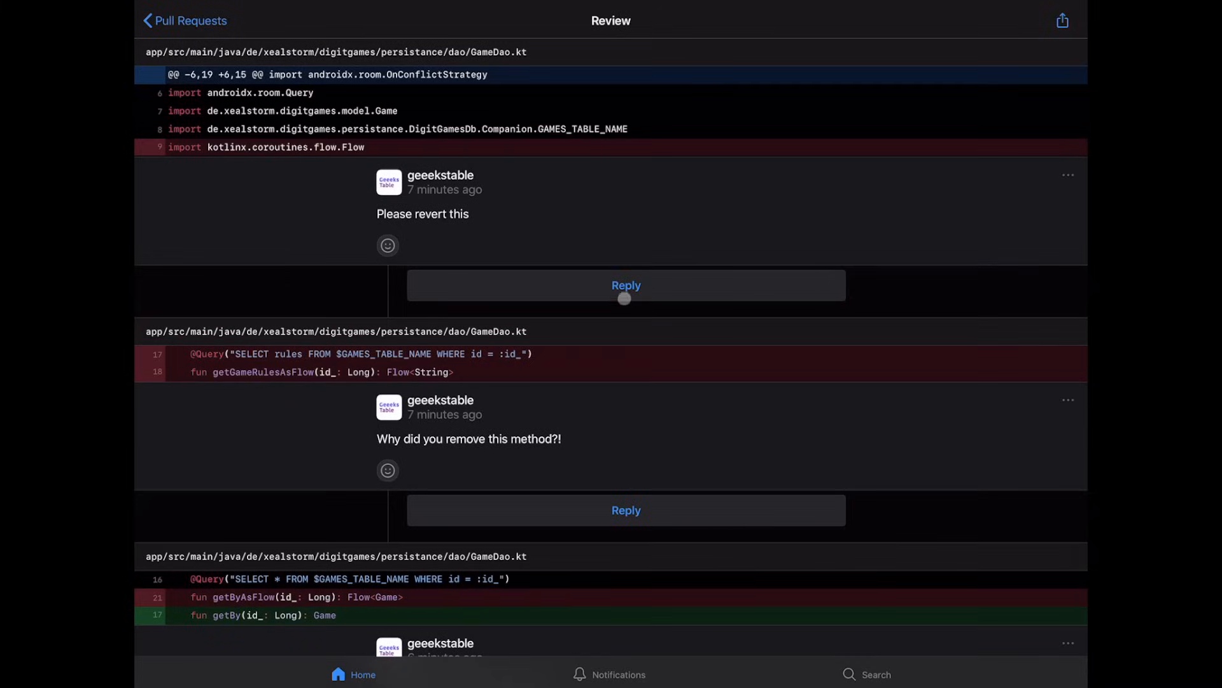
pyautogui.click(627, 285)
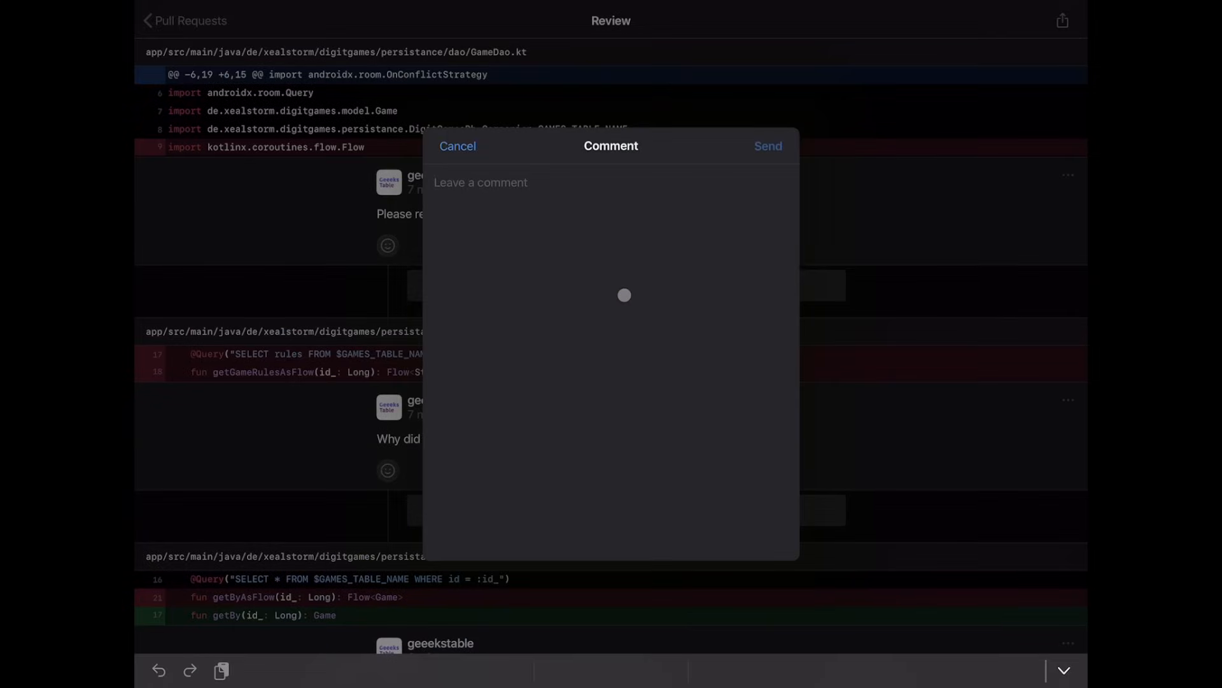
pyautogui.write('Ok...')
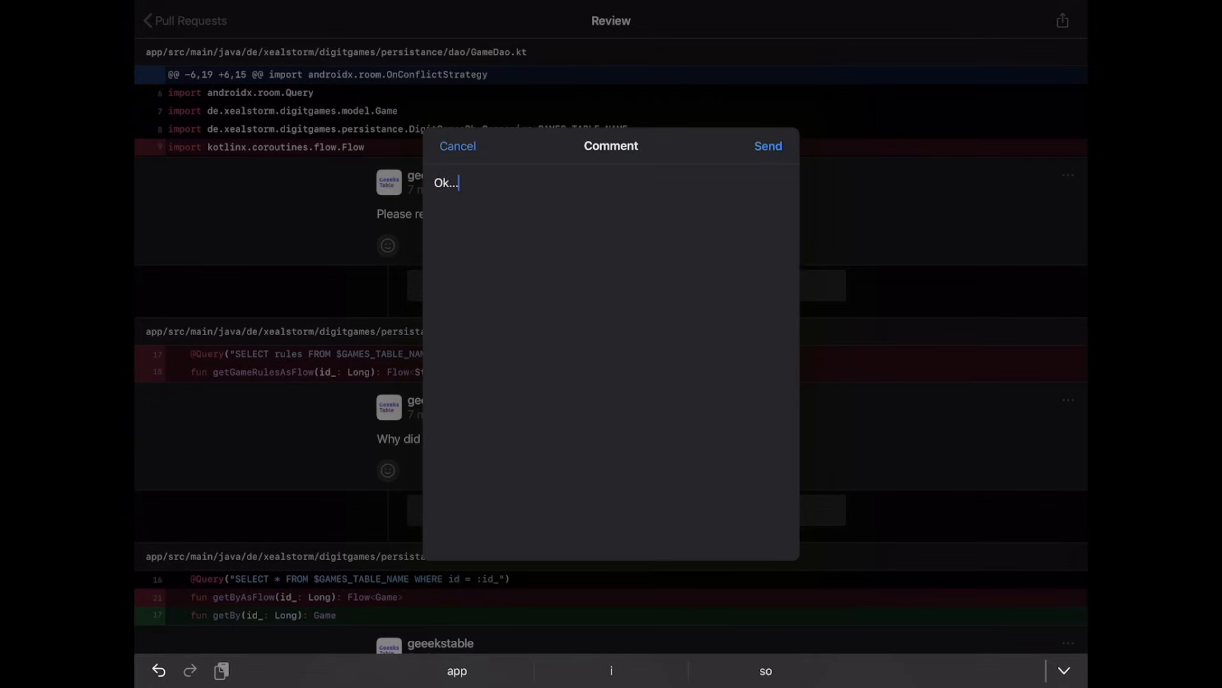
pyautogui.click(768, 145)
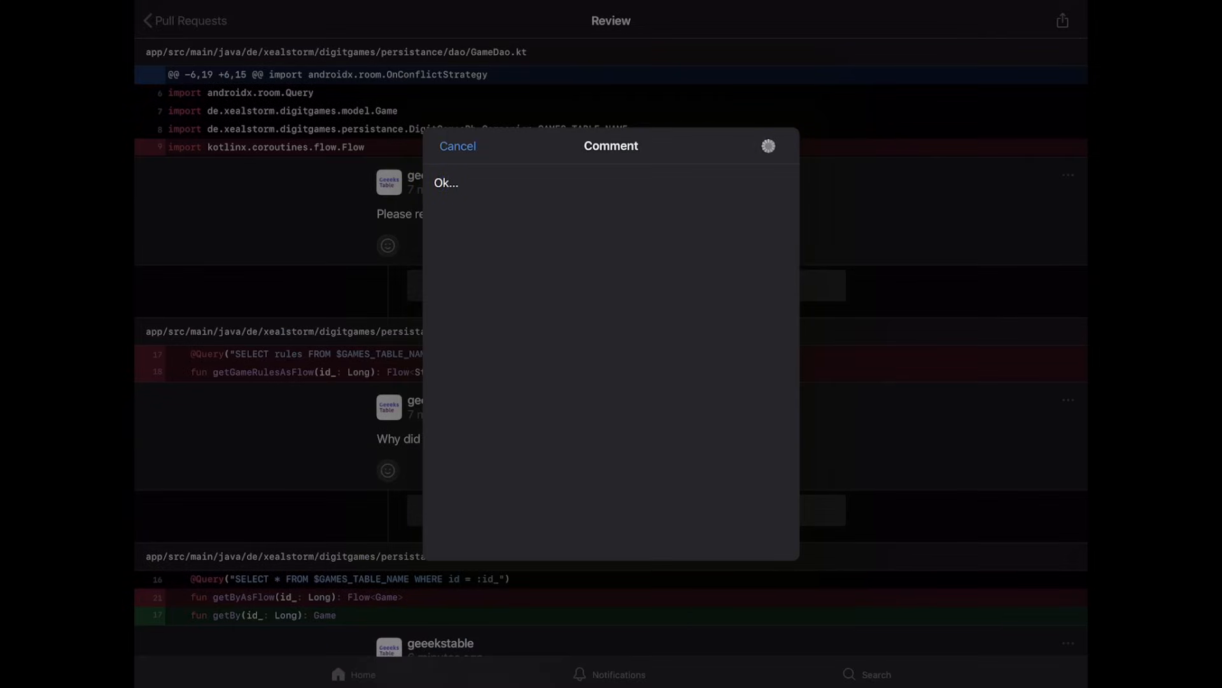
pyautogui.click(768, 146)
pyautogui.write('Bug hot fix')
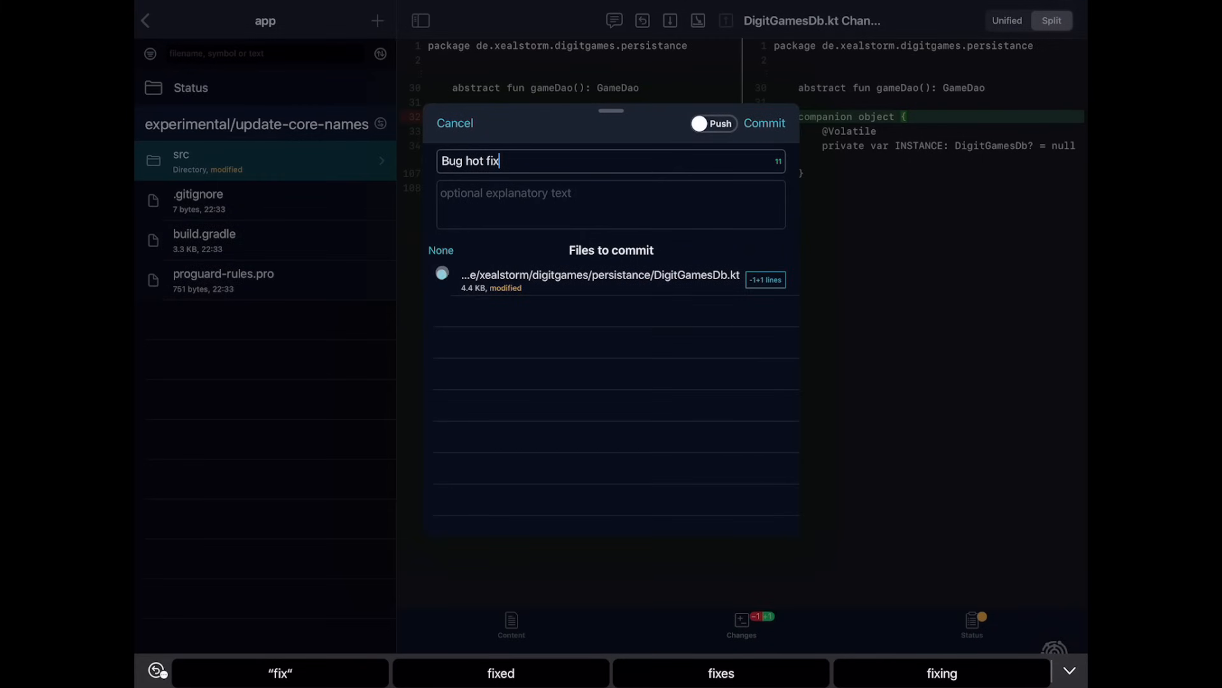
# Commit the DigitGamesDb.kt change with the message 'Bug hot fix'.
pyautogui.click(764, 124)
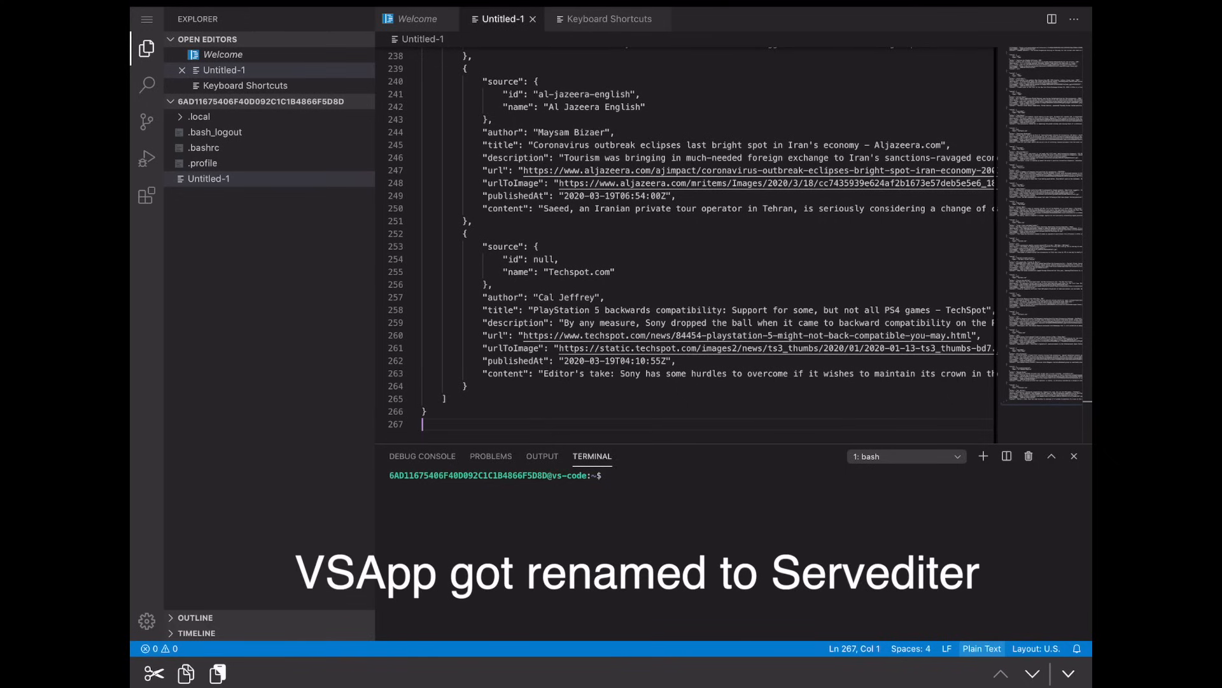
# Change Untitled-1's language mode from Plain Text to JSON.
pyautogui.click(982, 648)
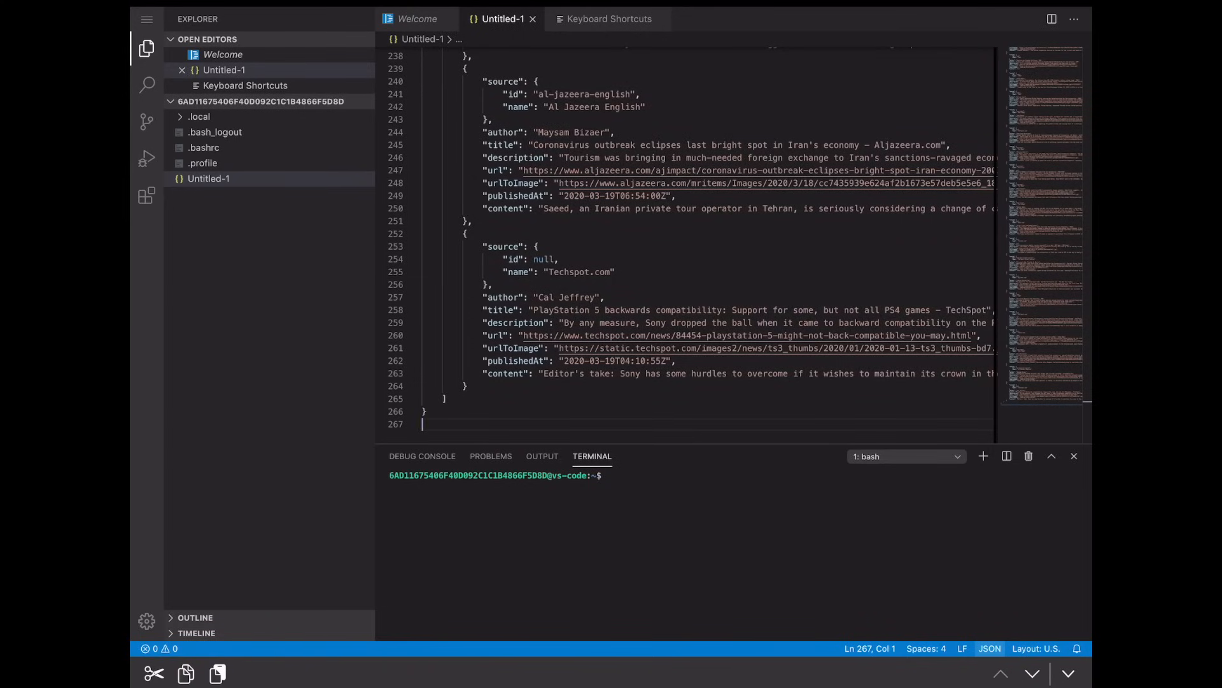
pyautogui.click(146, 195)
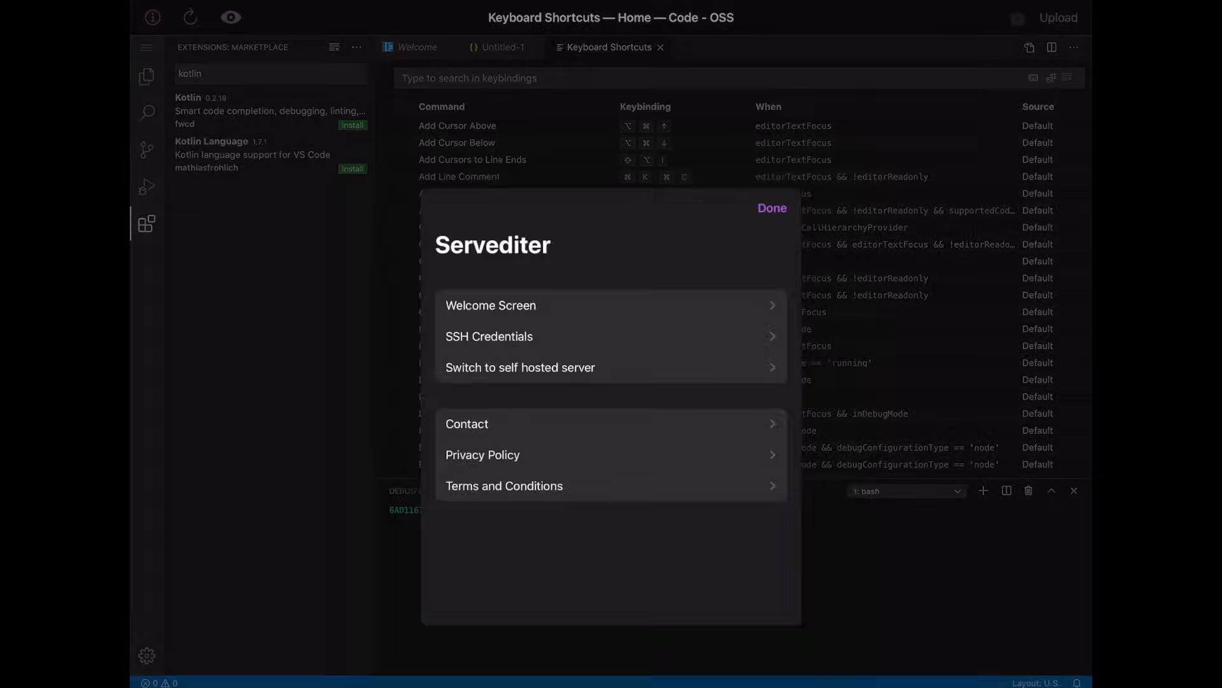
# Show the Welcome Screen from Servediter's settings sheet.
pyautogui.click(490, 306)
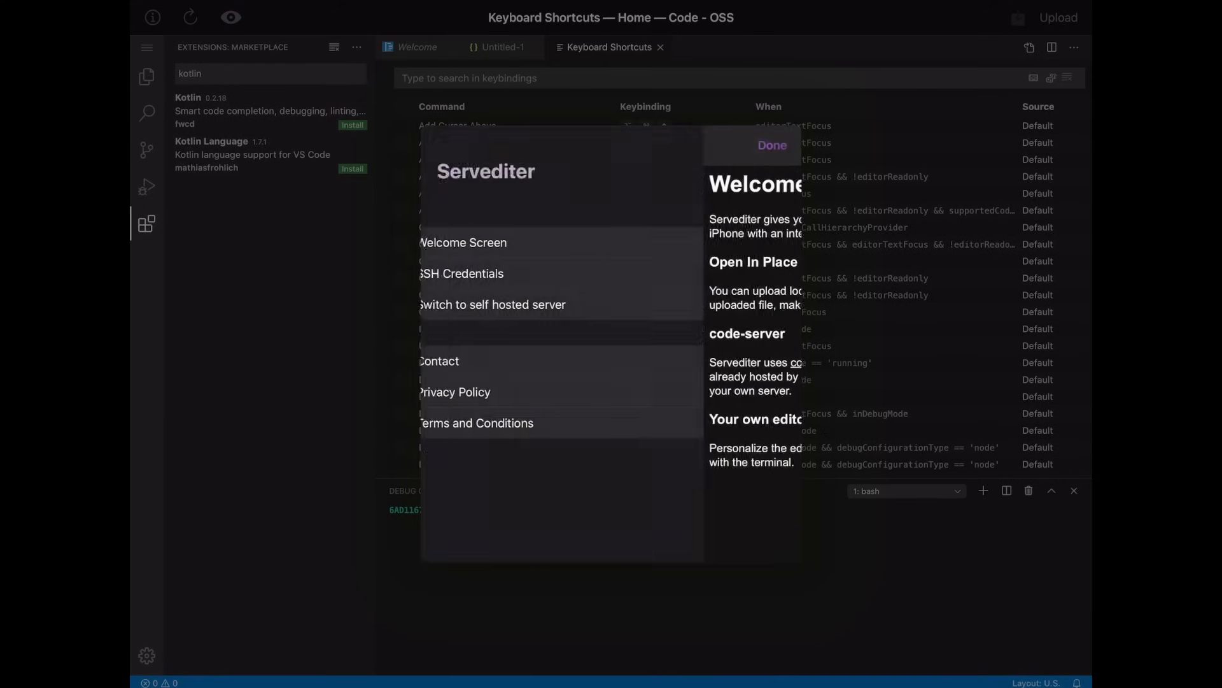
pyautogui.click(493, 305)
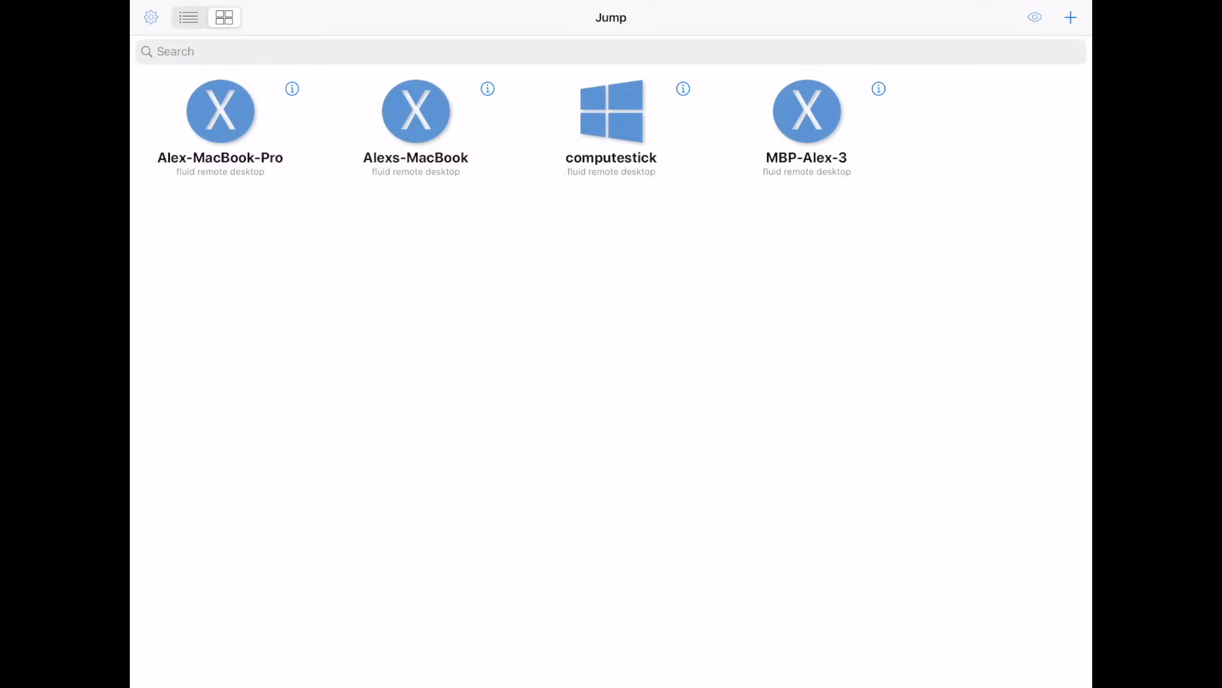
# Start a remote session to computestick from the Jump computer list.
pyautogui.click(611, 112)
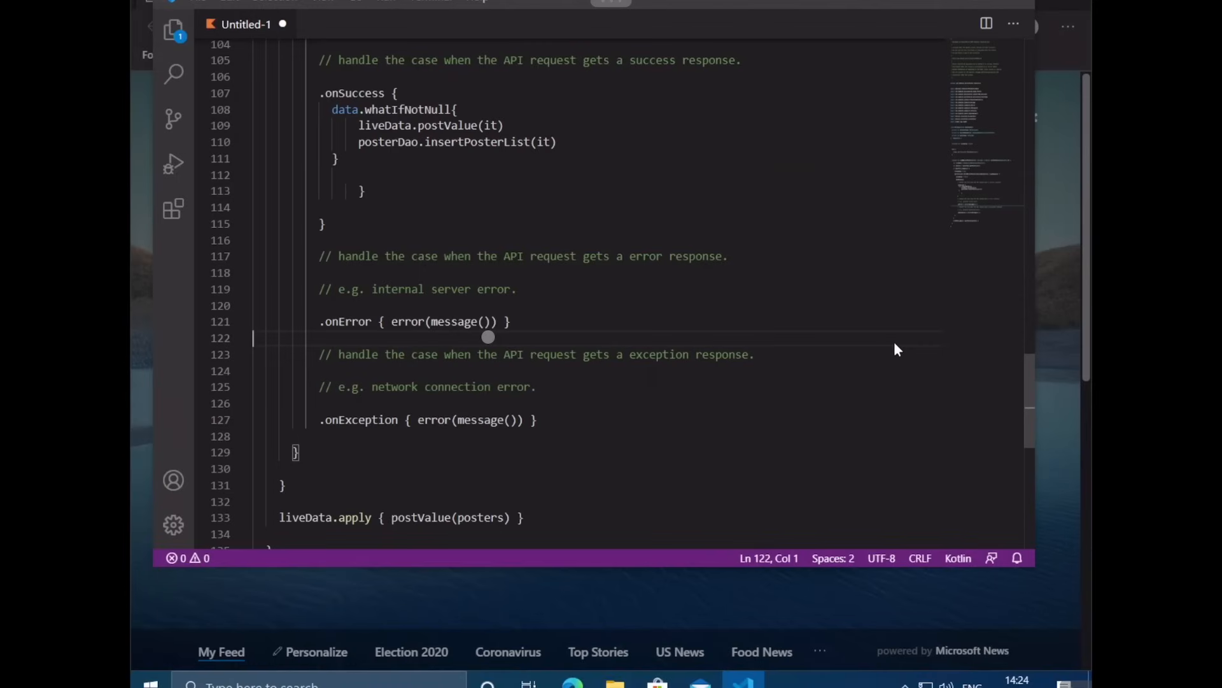
# Apply the Recommended display resolution in the remote Windows Display settings.
pyautogui.scroll(-3)
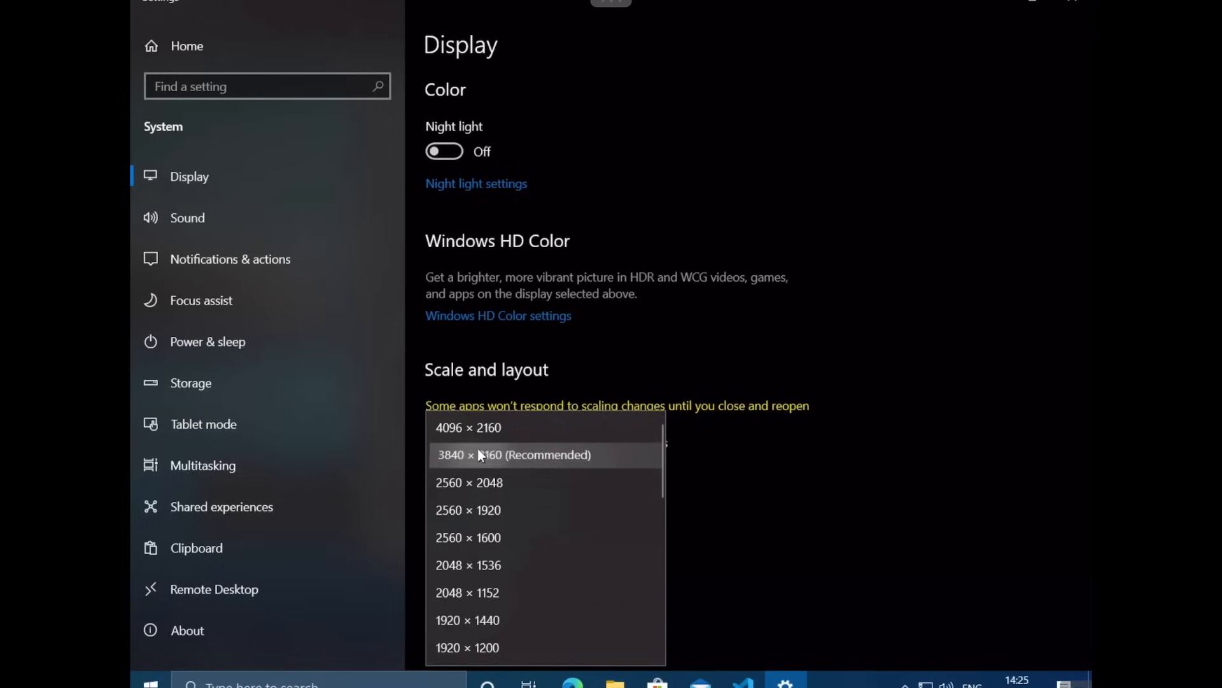
pyautogui.click(512, 454)
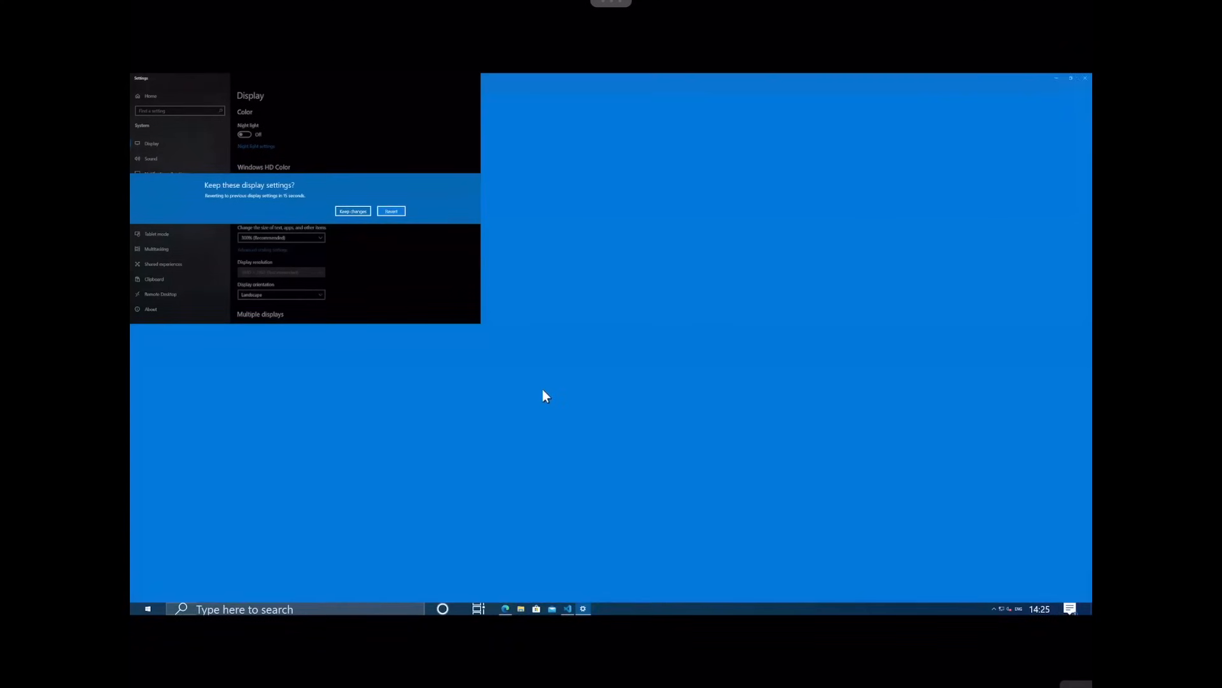